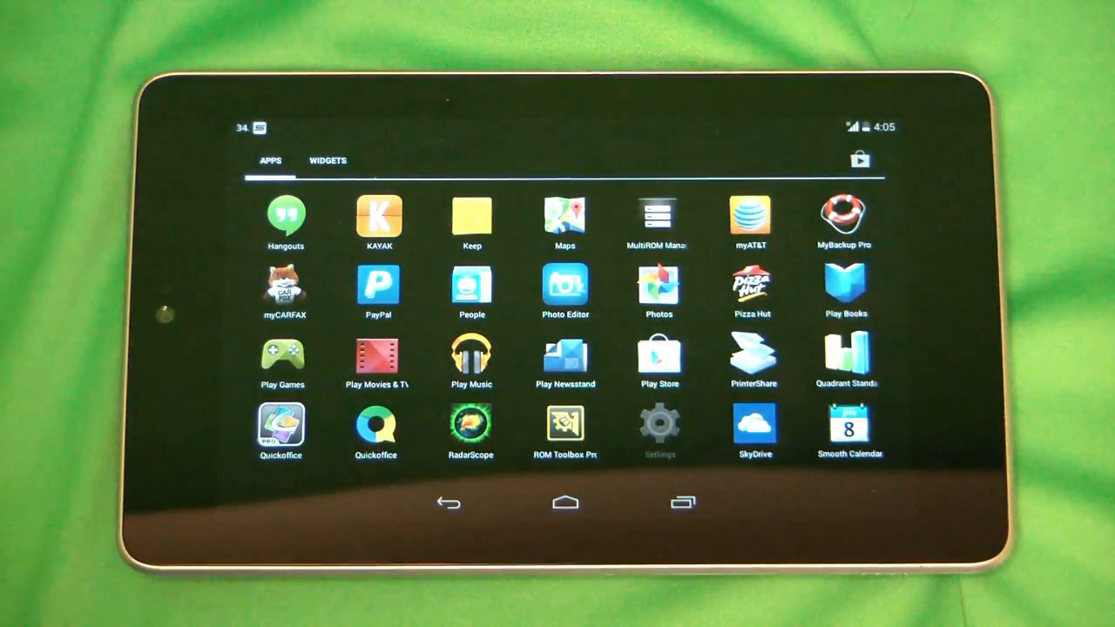
Reach the built-in Wallpapers picker through Settings > Display > Wallpaper.
left_click(659, 427)
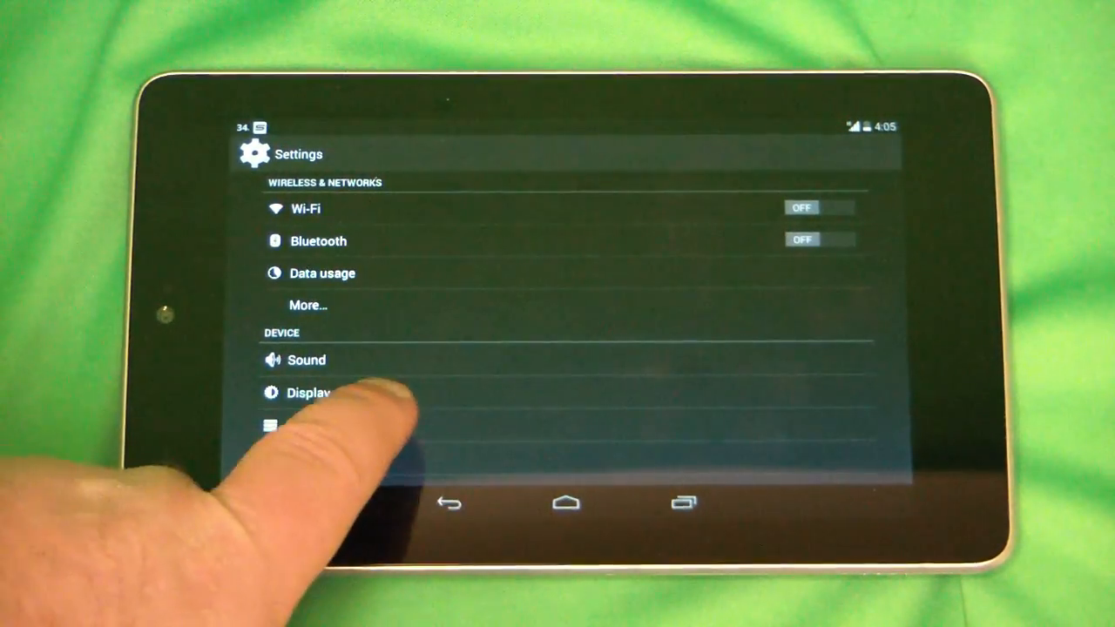
left_click(307, 394)
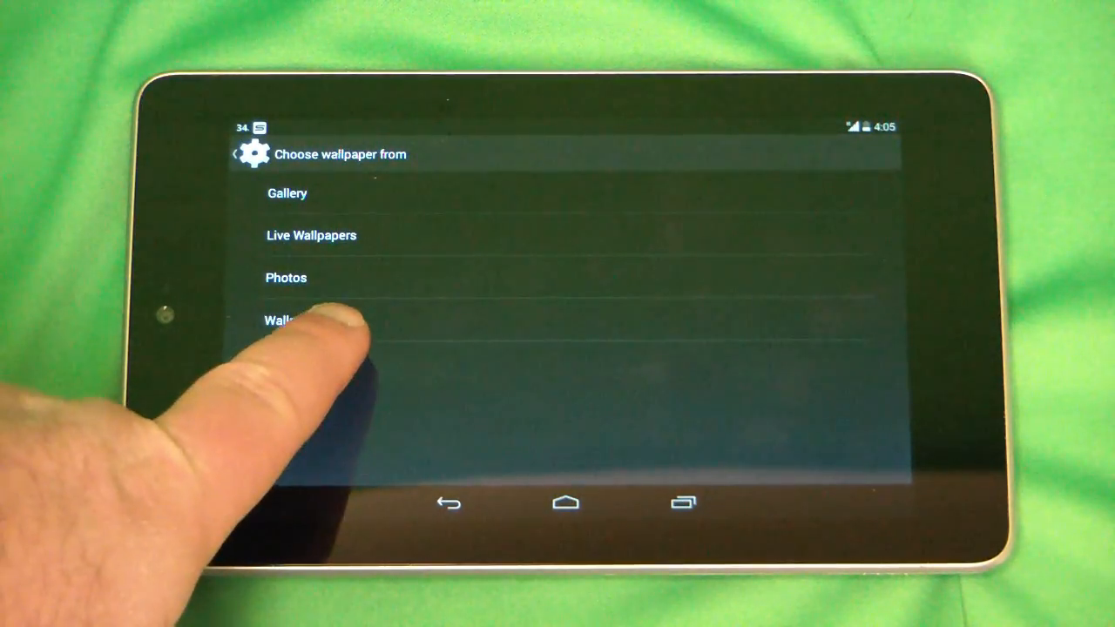
left_click(279, 320)
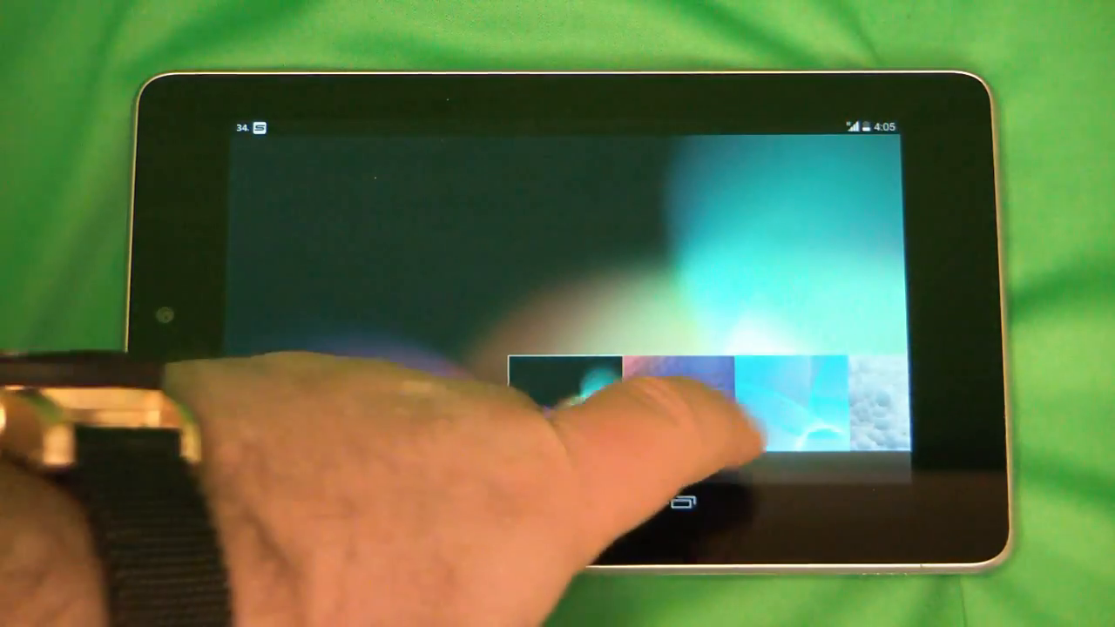